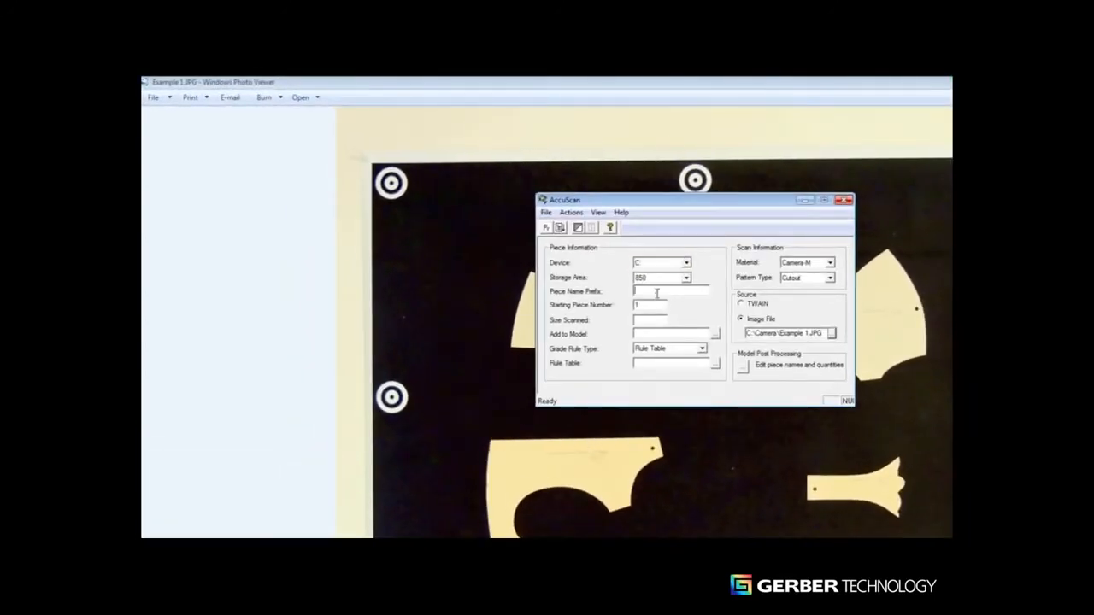
Enter PICTURE 1 as the Piece Name Prefix for the Example 1.JPG conversion
text(PICTURE 1-)
click(650, 319)
text(M)
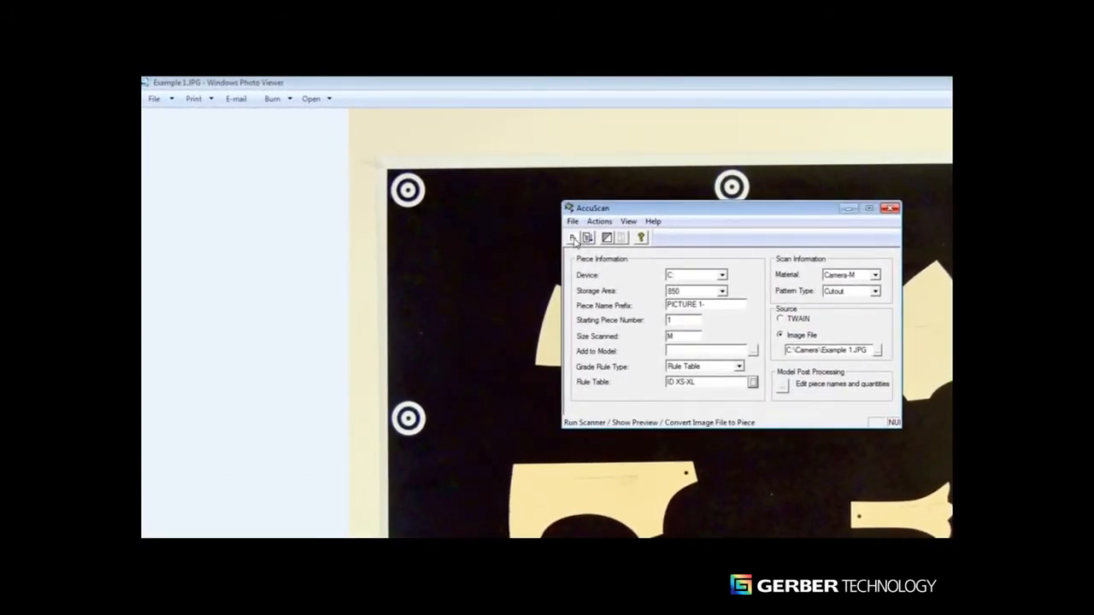
Run the scanner to create pieces PICTURE 1-1 to 1-4 and open PICTURE 1-1 in Pattern Design
click(572, 238)
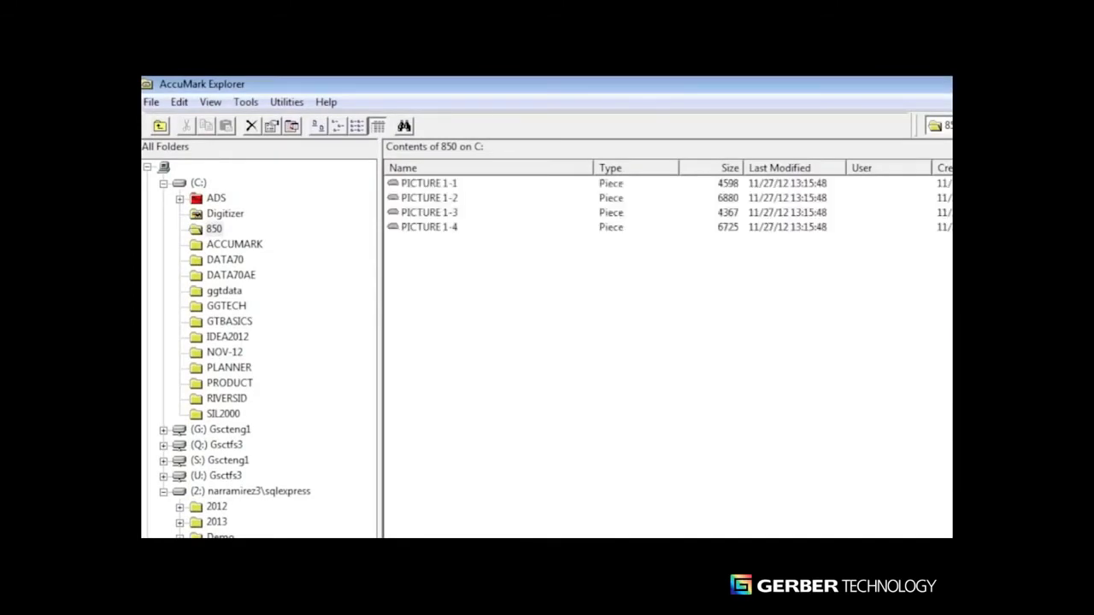
click(429, 183)
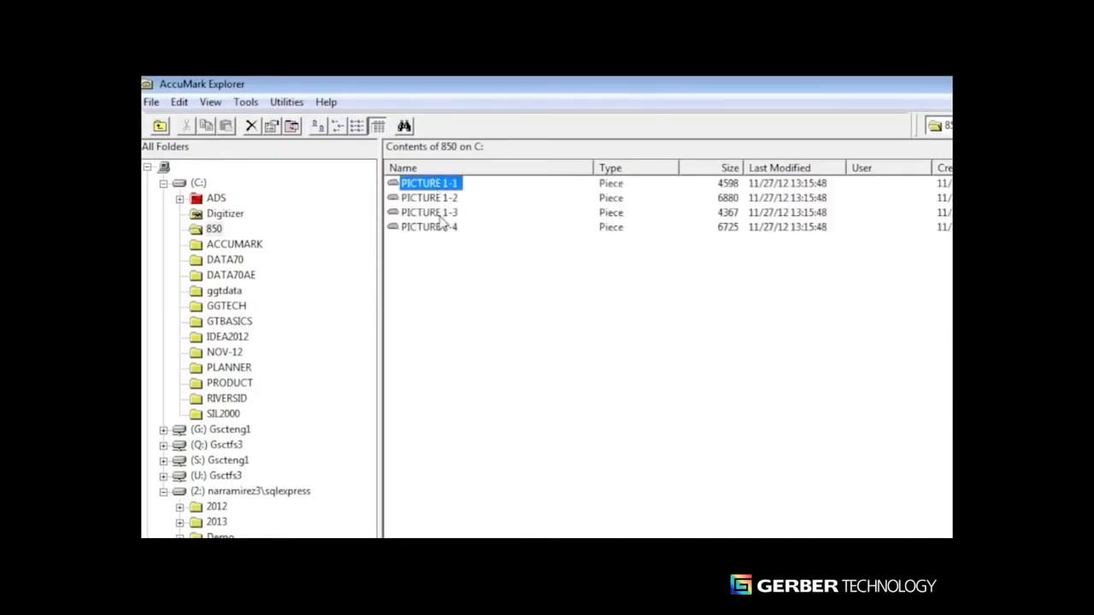
double_click(427, 183)
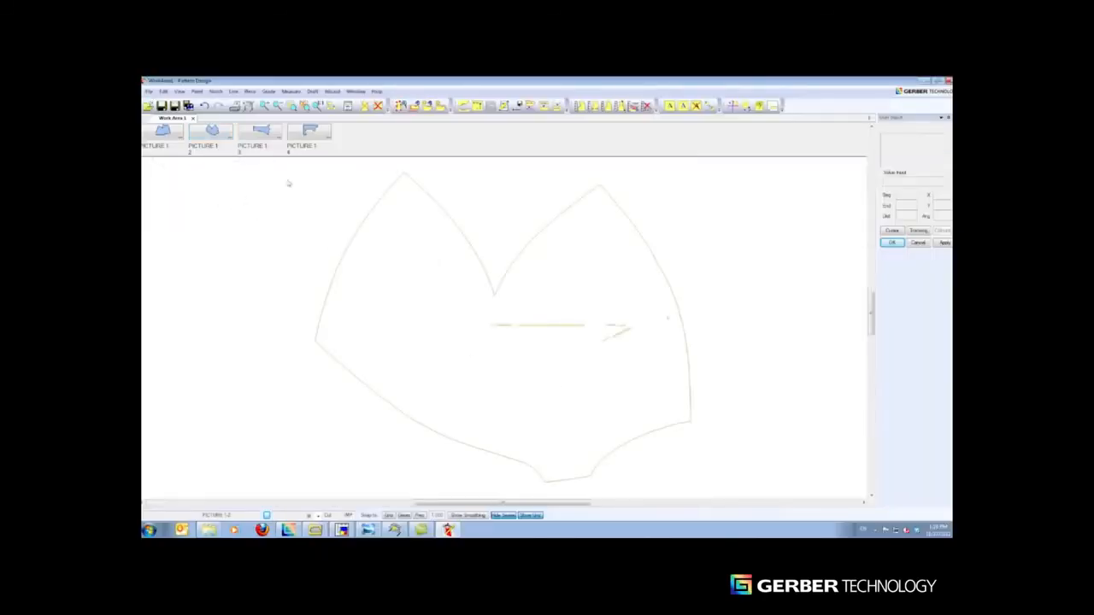
click(150, 92)
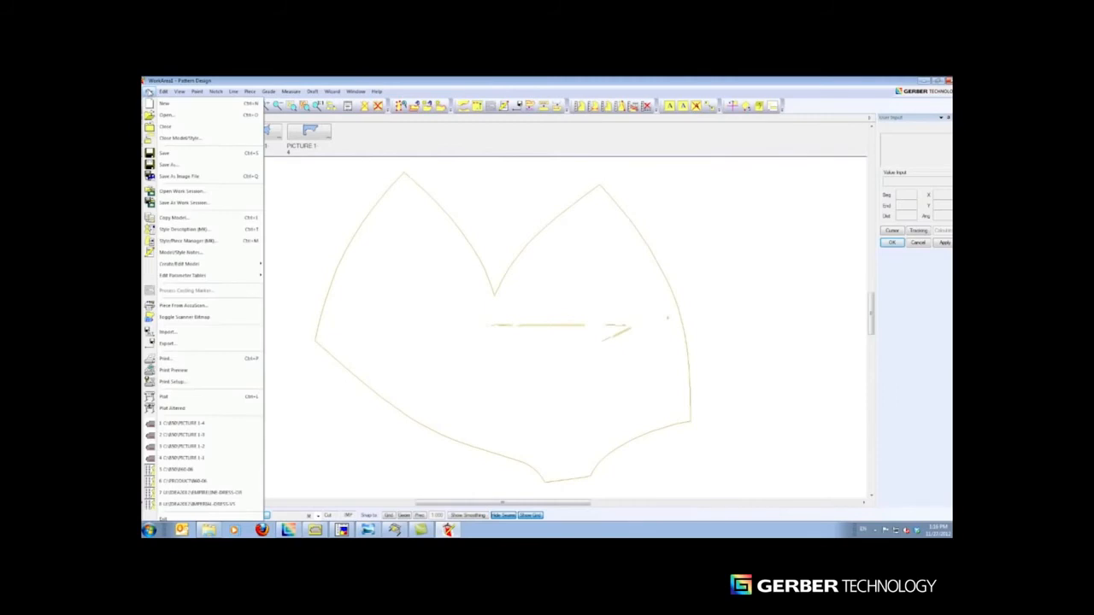